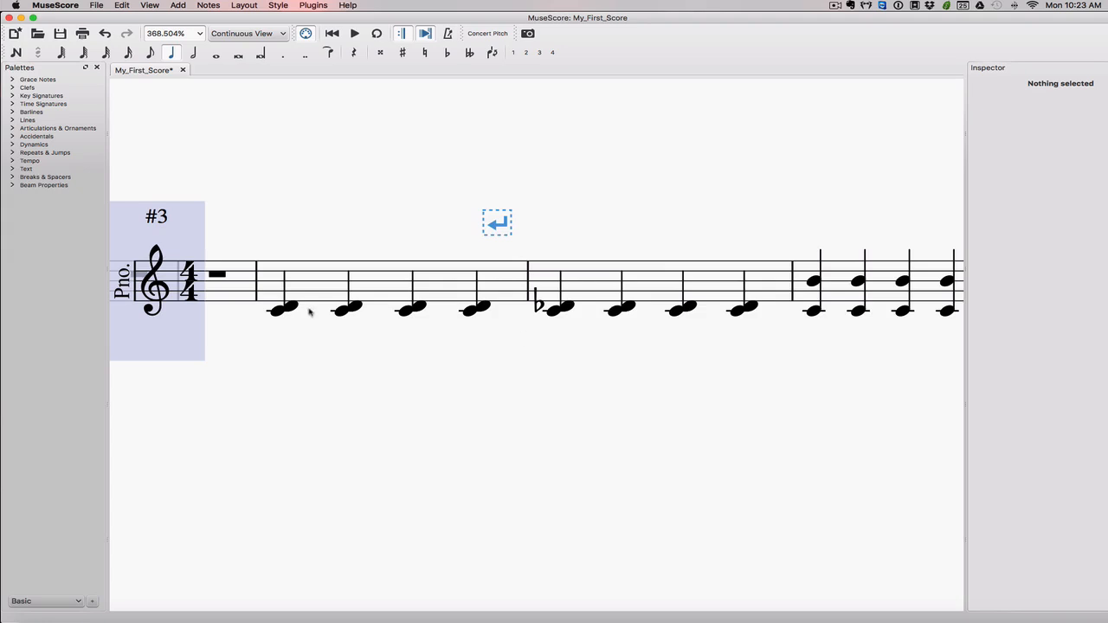
mouse_move(281, 316)
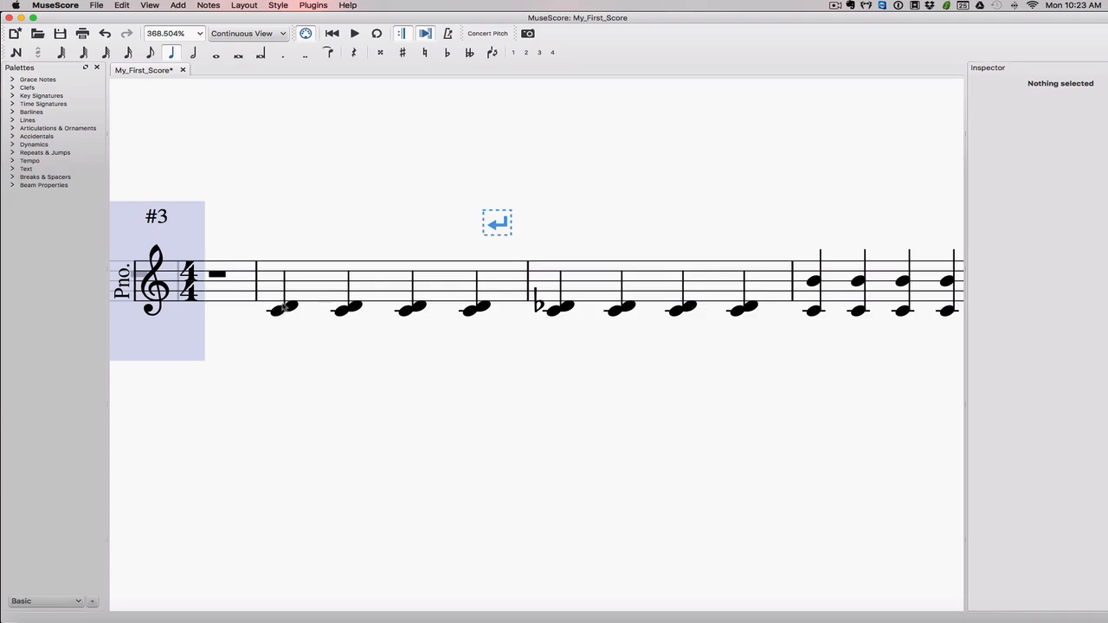
mouse_move(290, 337)
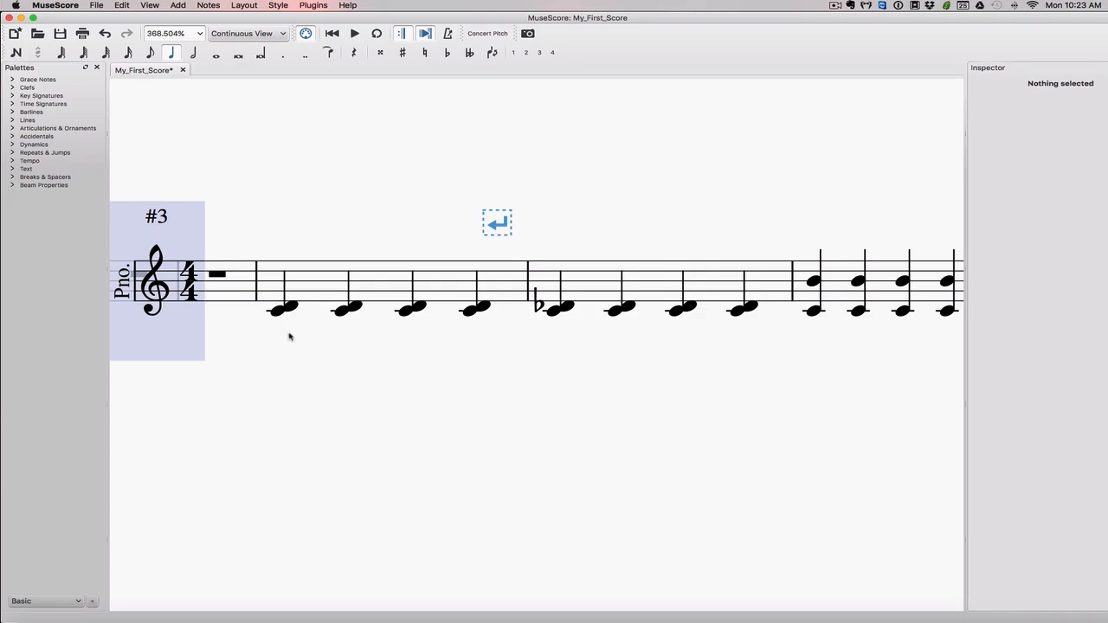
mouse_move(286, 310)
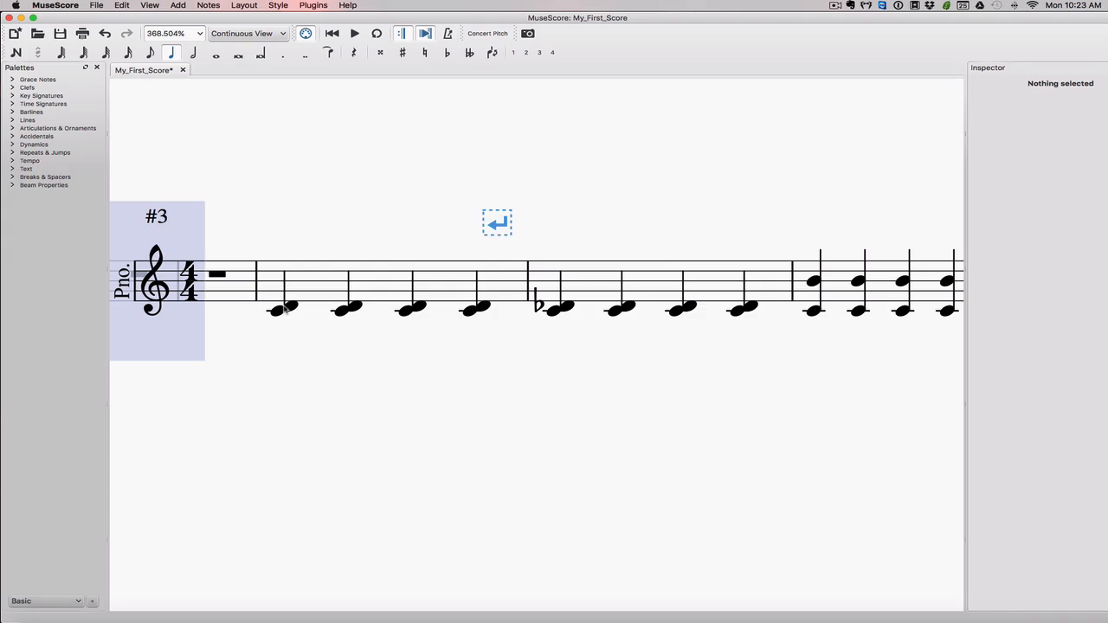
mouse_move(284, 312)
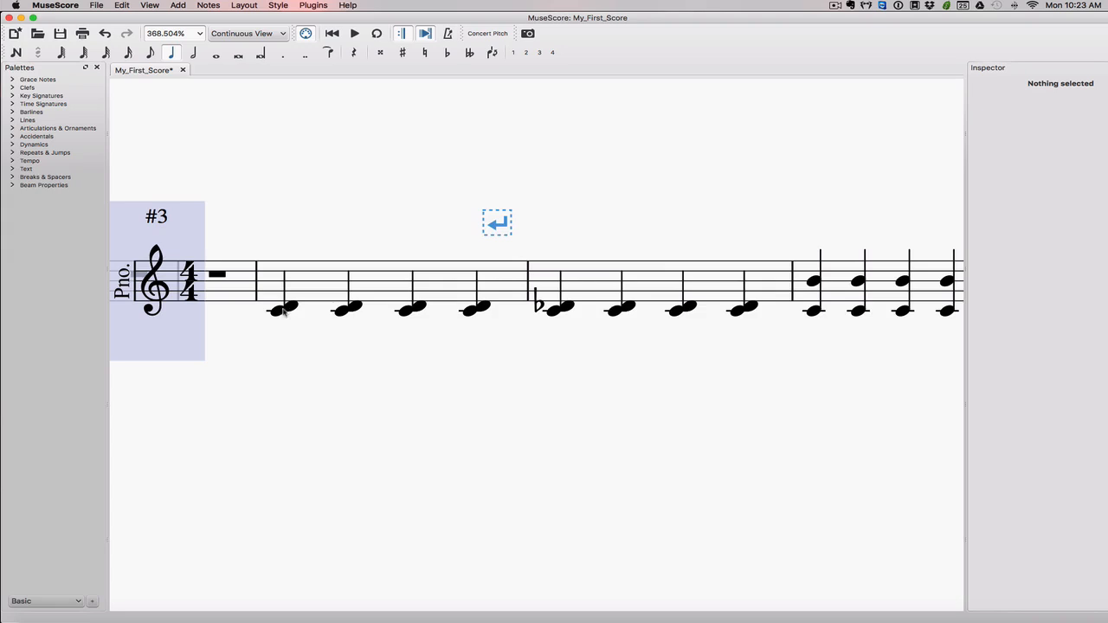
mouse_move(318, 312)
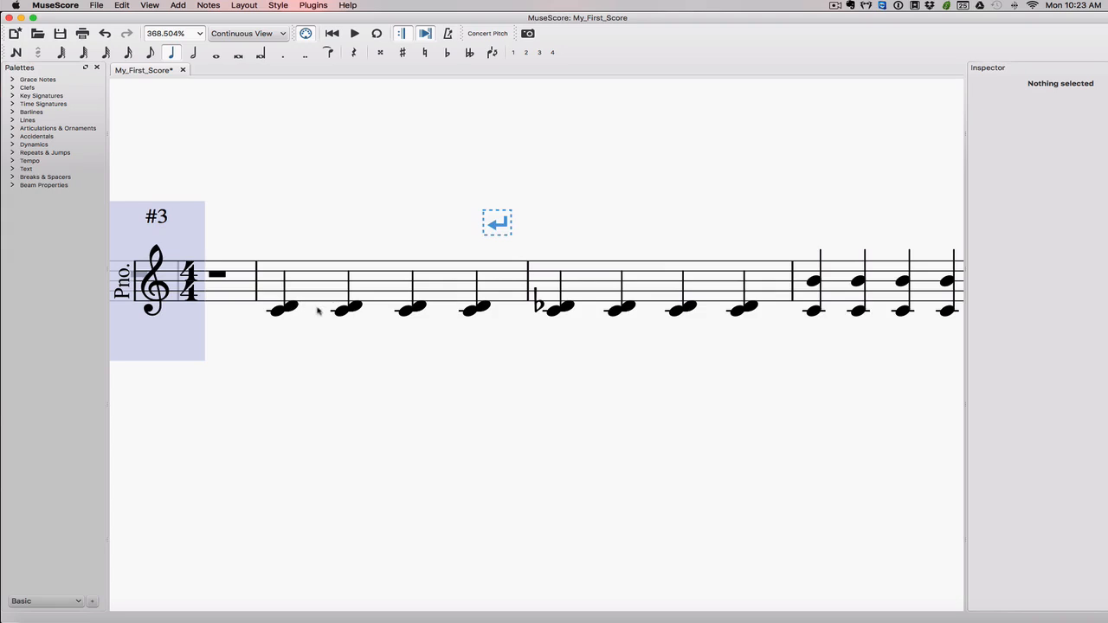
mouse_move(280, 310)
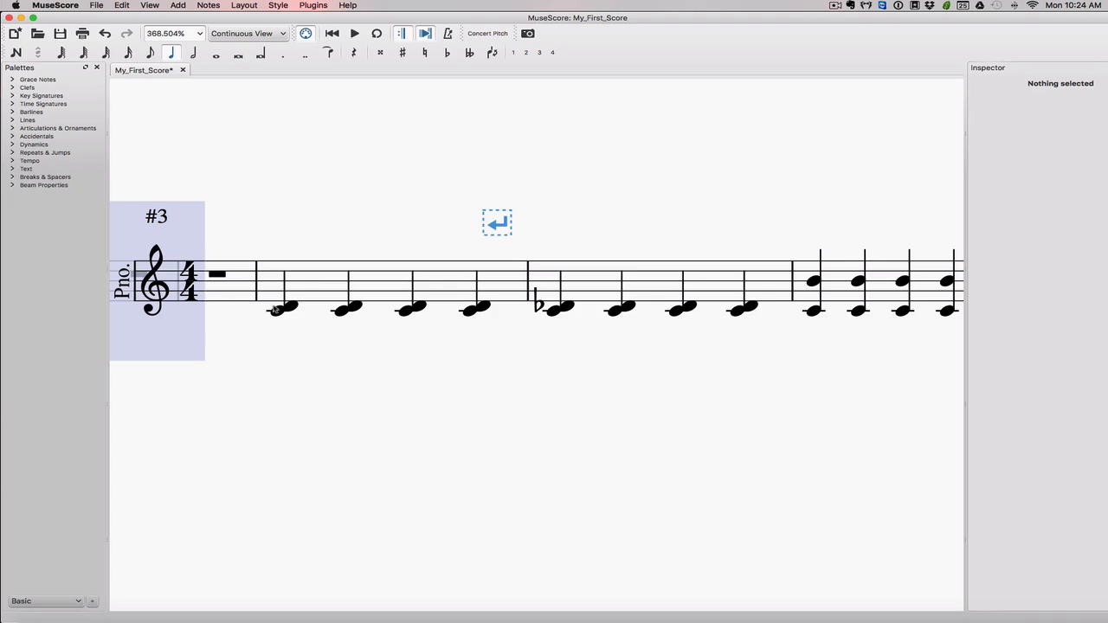
mouse_move(316, 338)
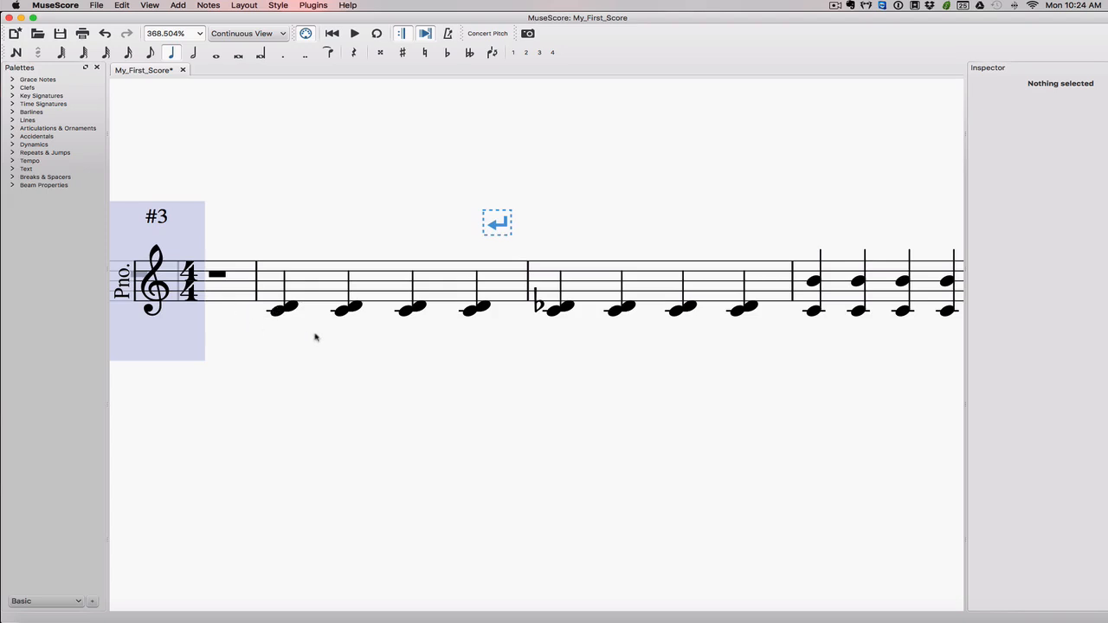
mouse_move(317, 333)
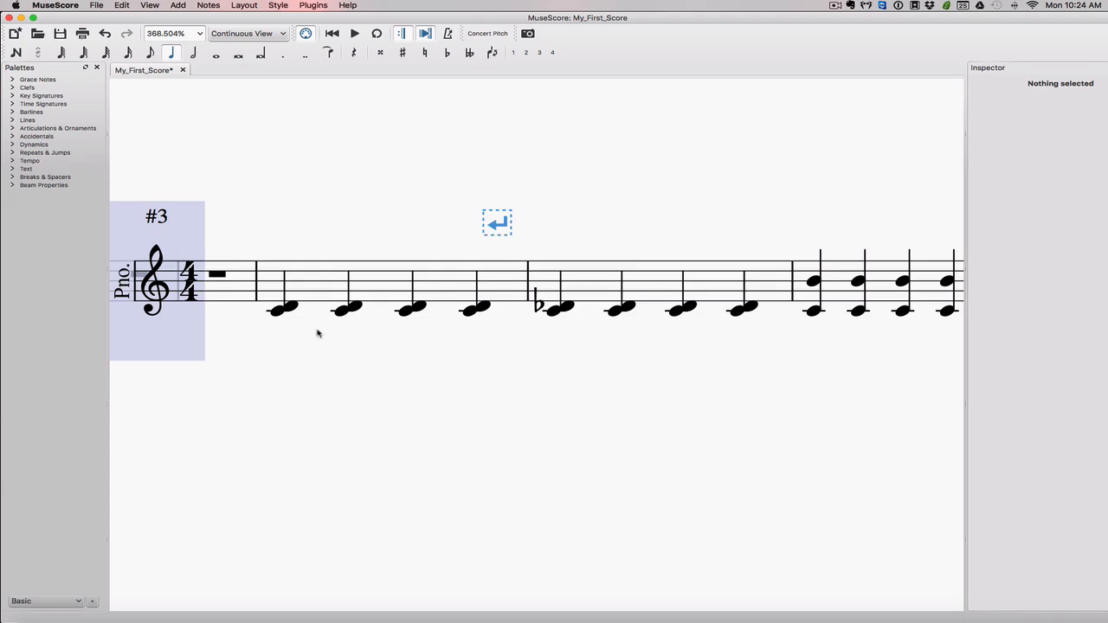
mouse_move(287, 313)
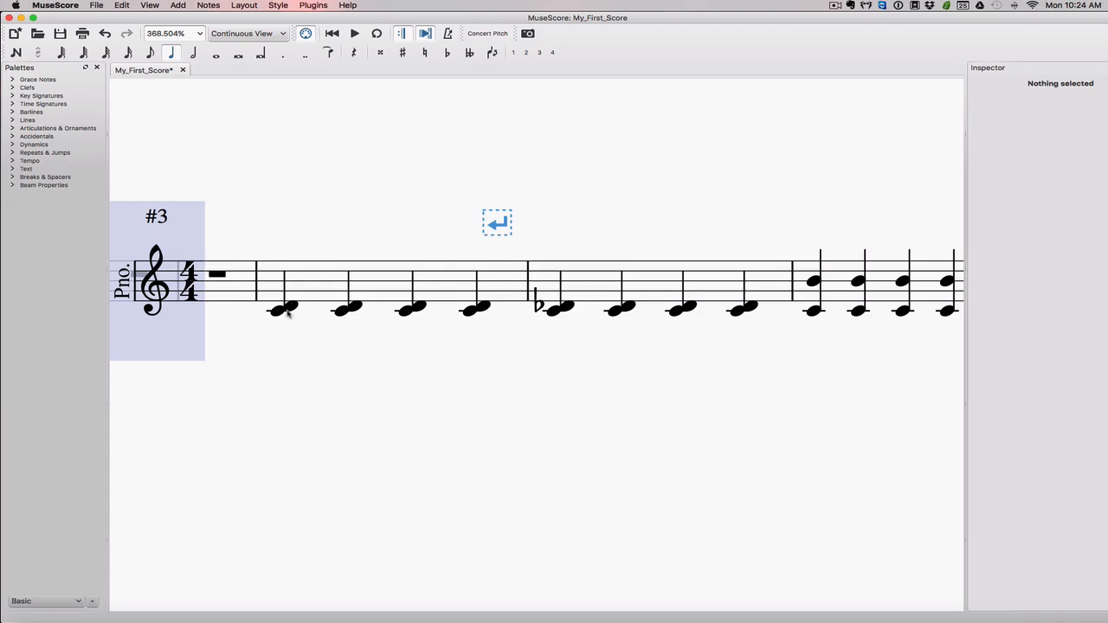
mouse_move(324, 305)
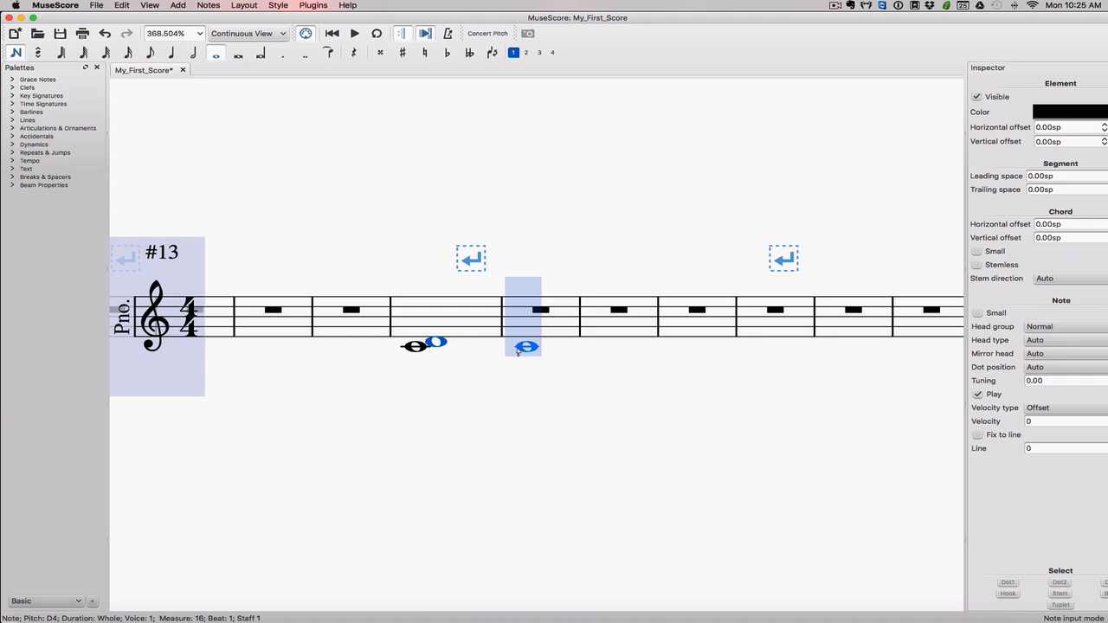
Enter a whole-note C in the next measure and select the D of the major second.
key("Right")
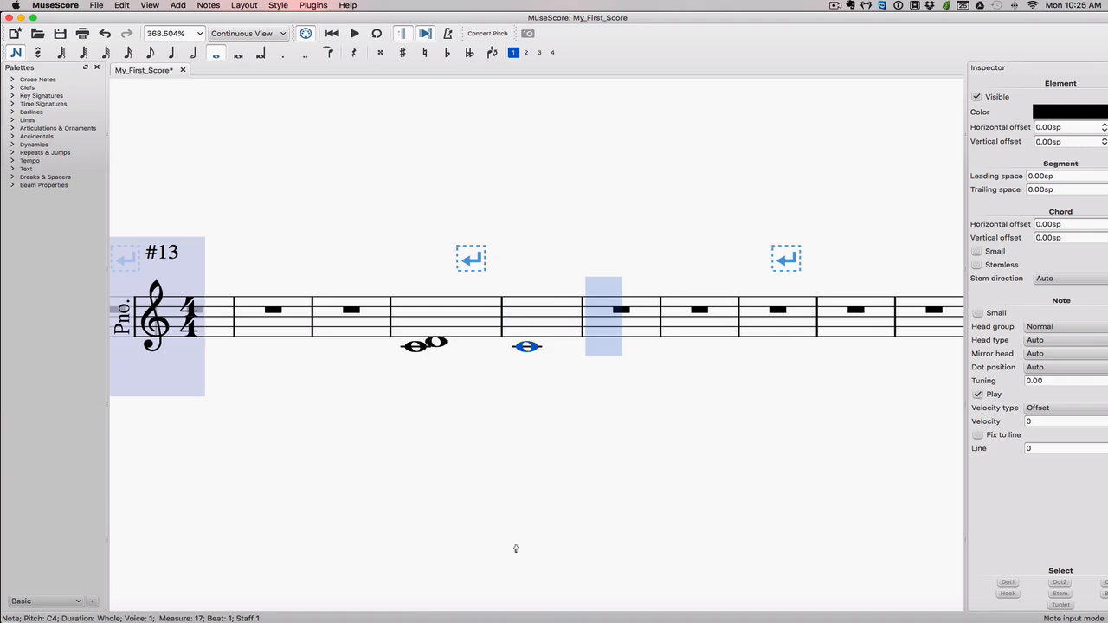
left_click(416, 345)
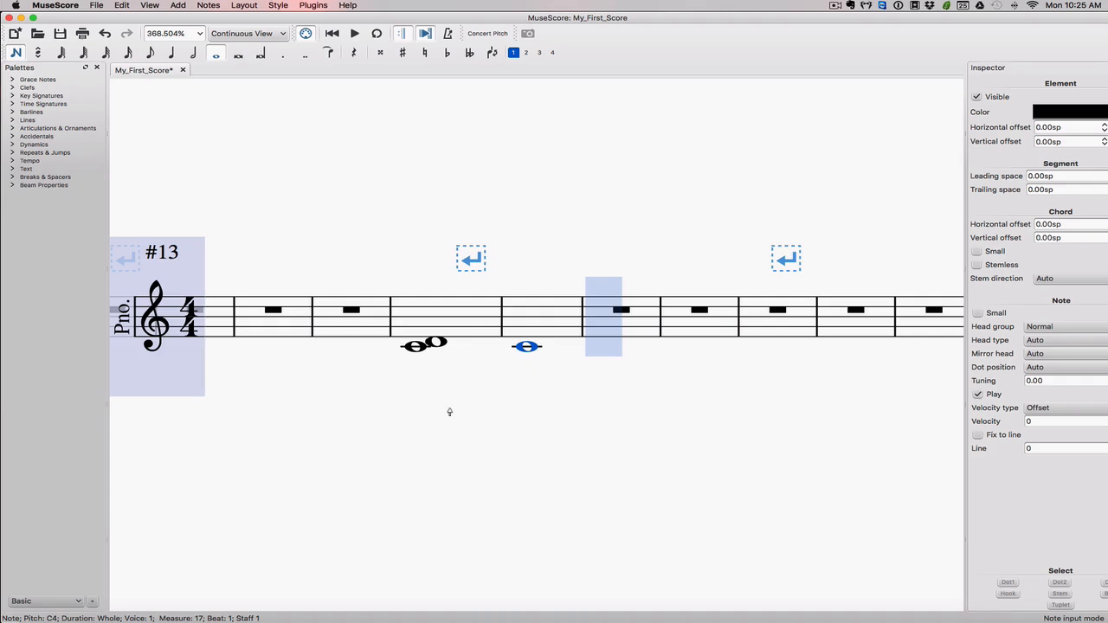
mouse_move(7, 110)
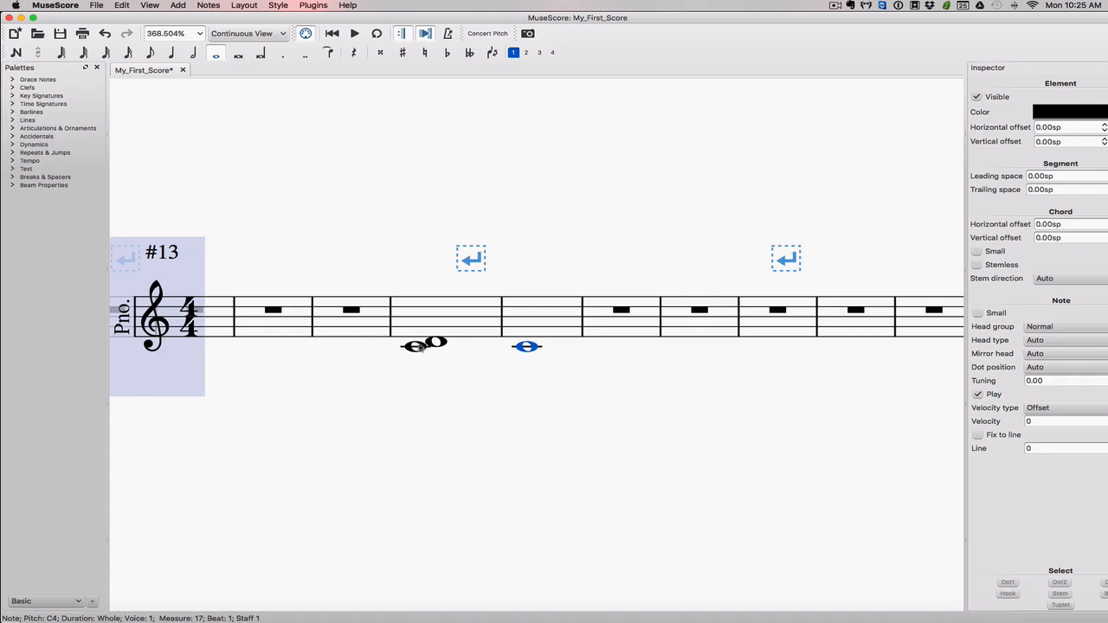
left_click(436, 344)
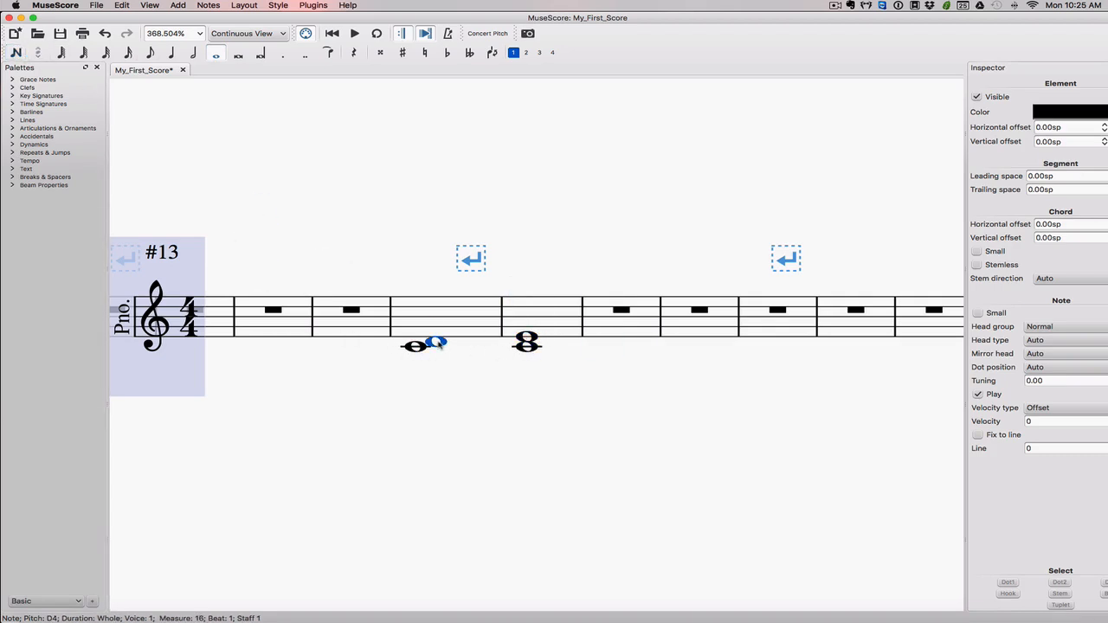
Select the E of the new C–E third, then the C in measure 17.
left_click(526, 342)
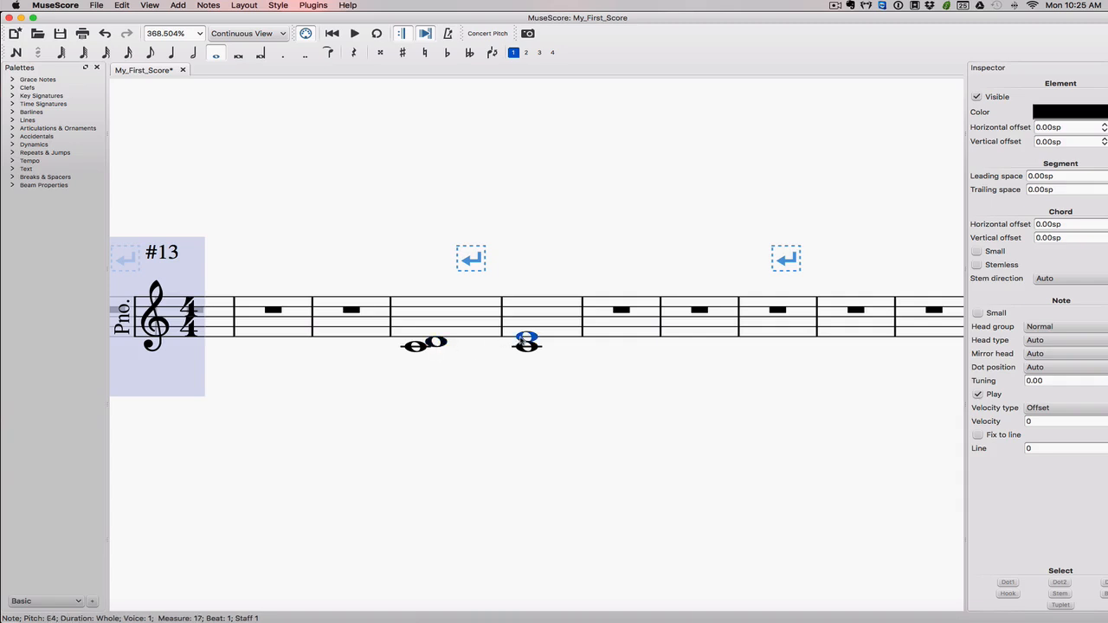
left_click(416, 344)
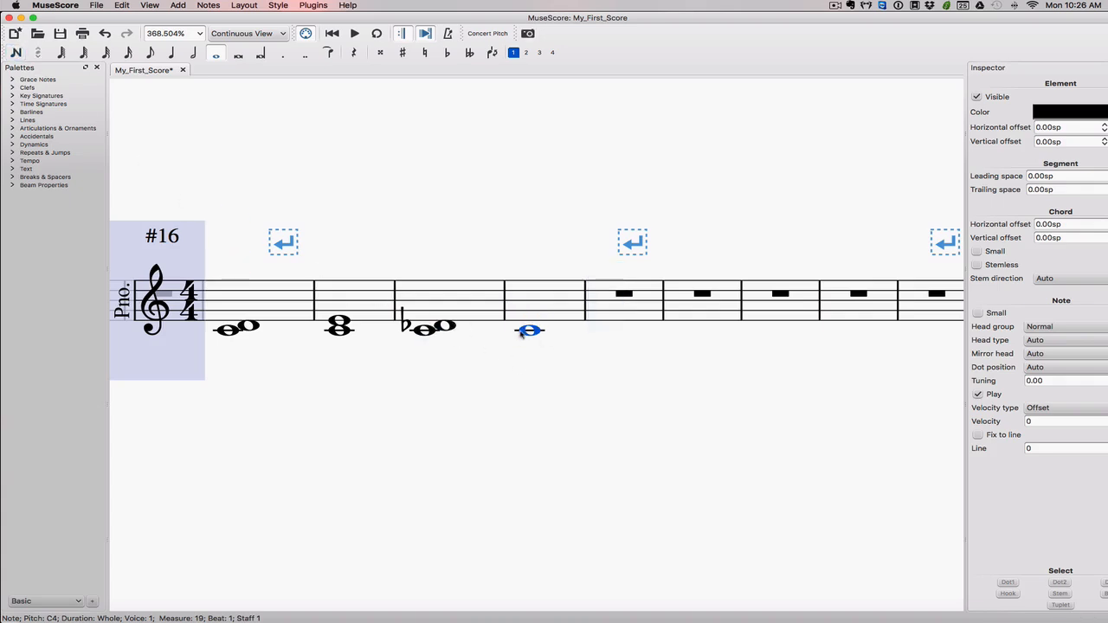
Select the D♭ of the minor second and the following note.
left_click(424, 328)
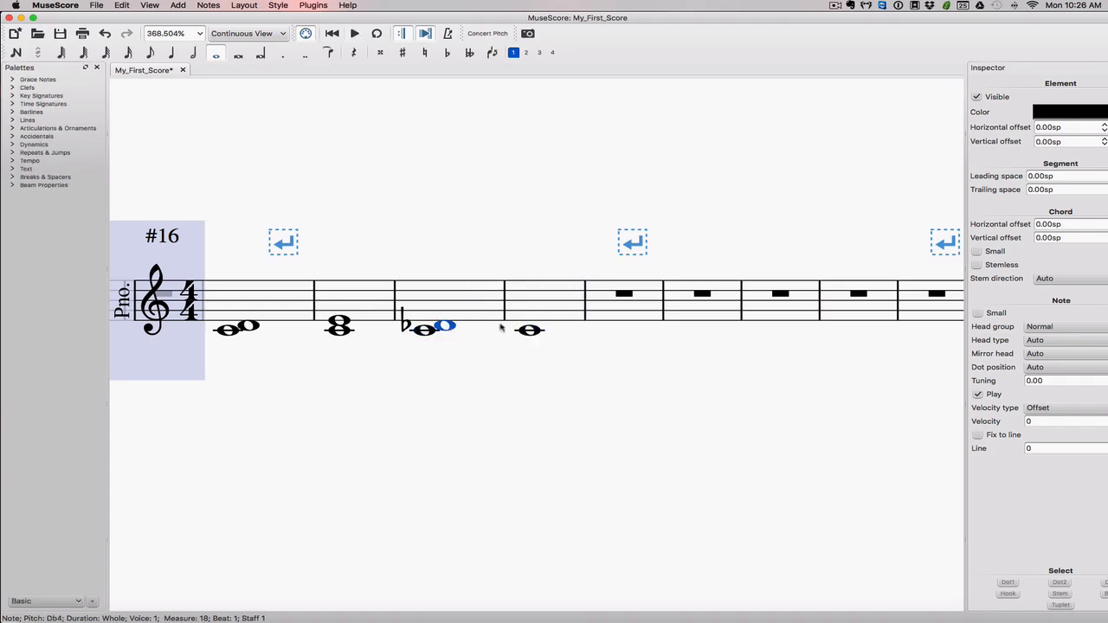
left_click(529, 331)
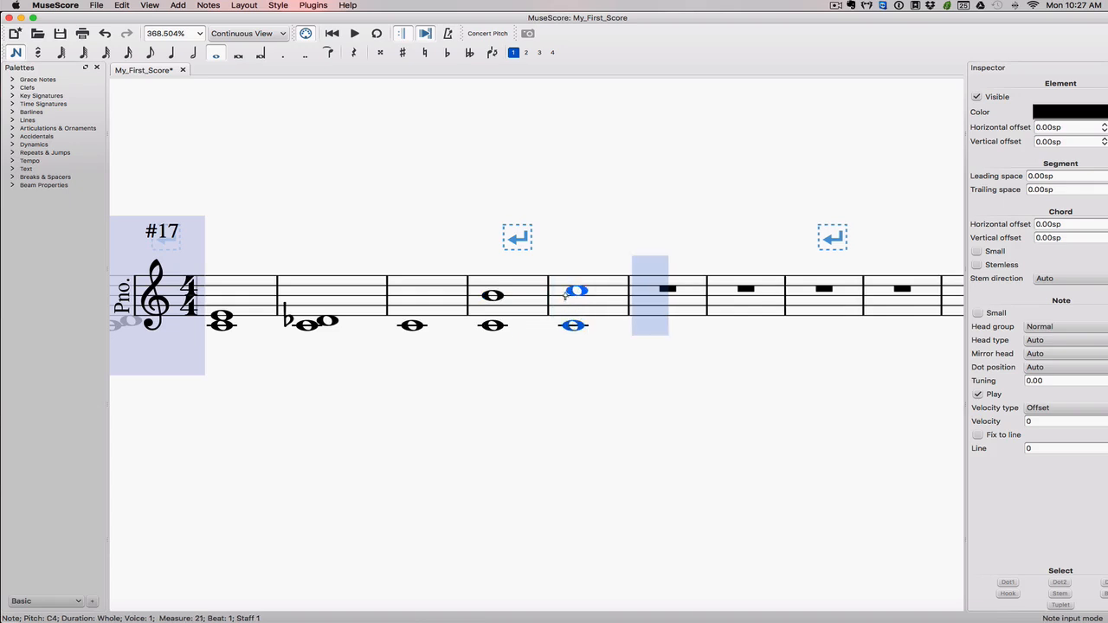
Raise the upper C to complete the whole-note C–C octave in measure 21.
key("Up")
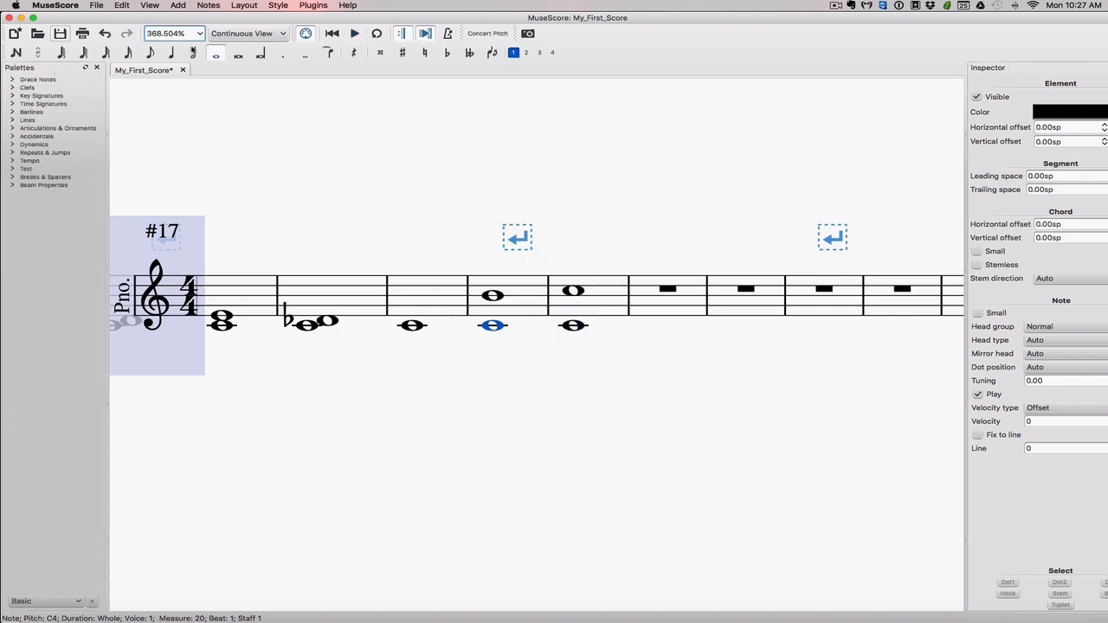
Pick the next empty measure and continue entering whole-note C–B seventh chords.
left_click(15, 52)
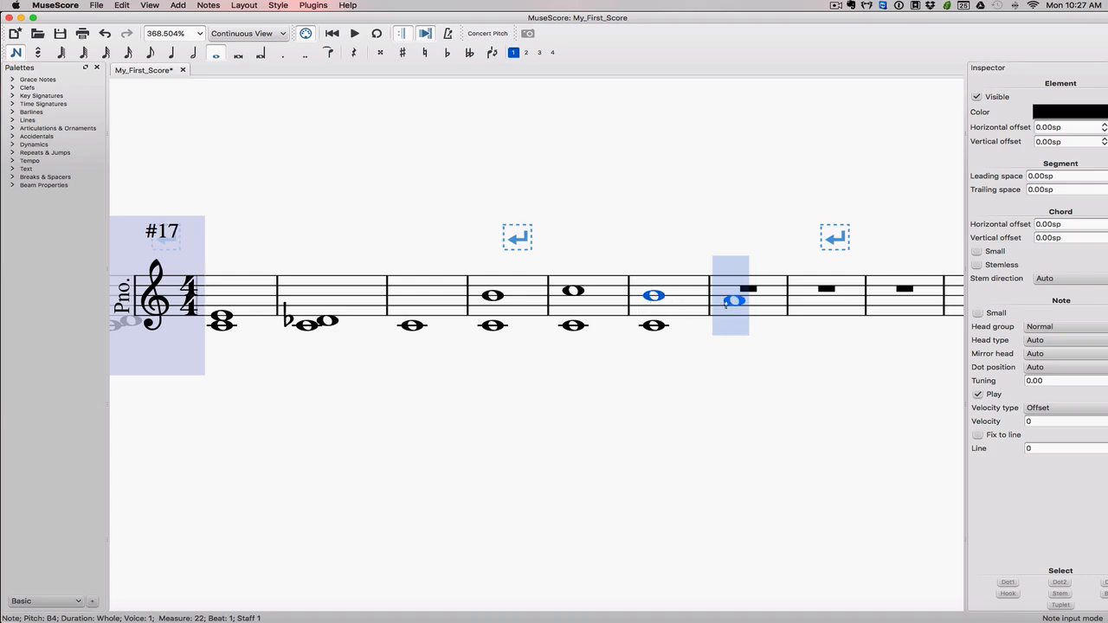
key("Right")
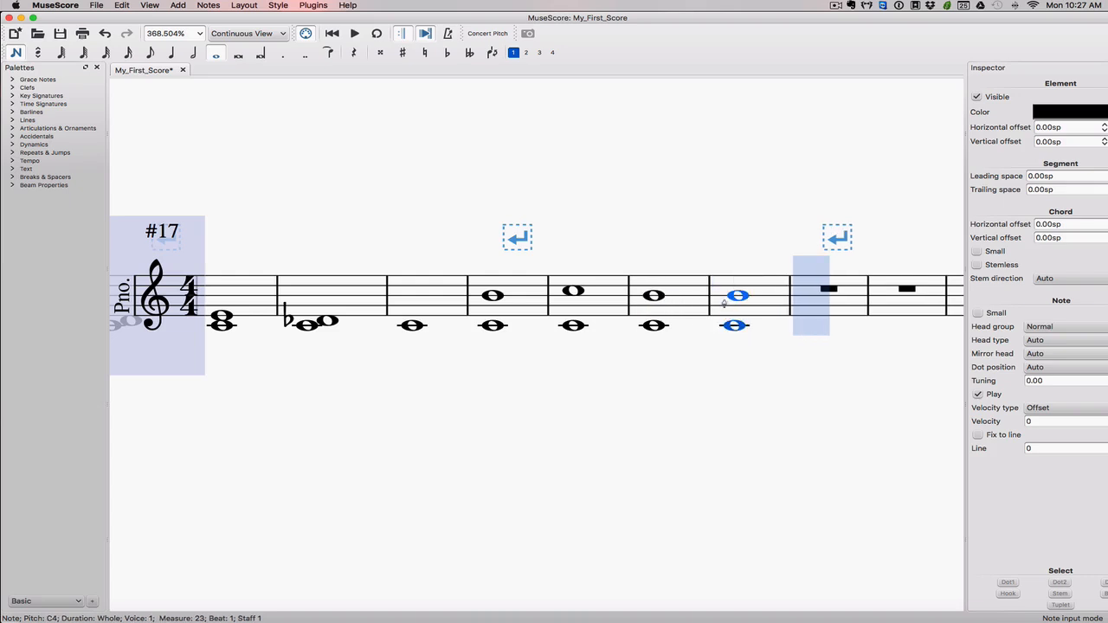